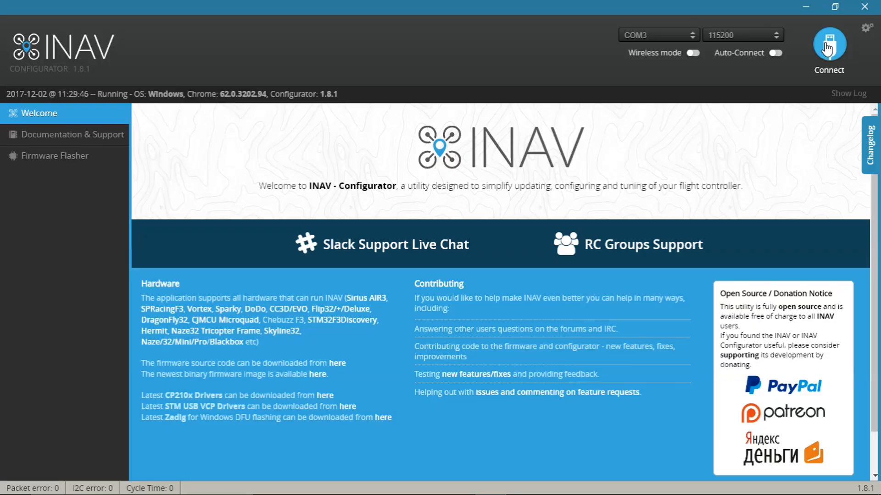
Connect to the flight controller on COM3 at 115200 baud.
left_click(828, 43)
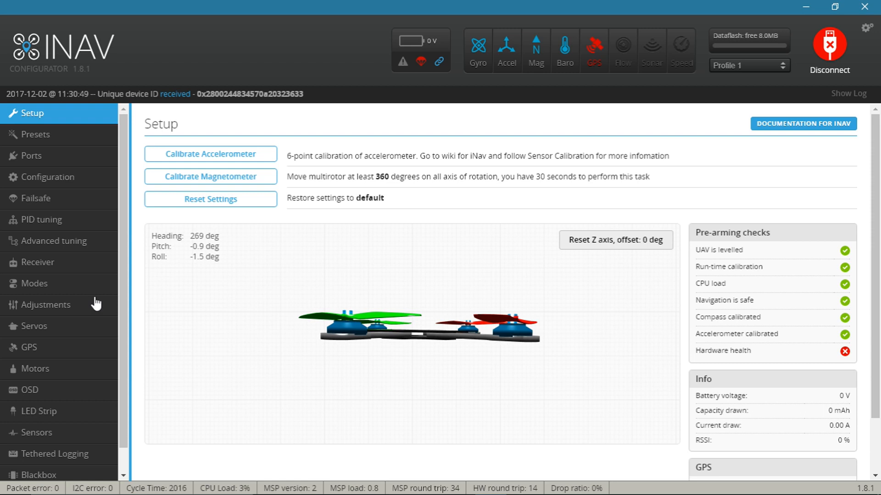
Enable Serial RX on UART3 in Ports, then save and reboot the board.
left_click(29, 156)
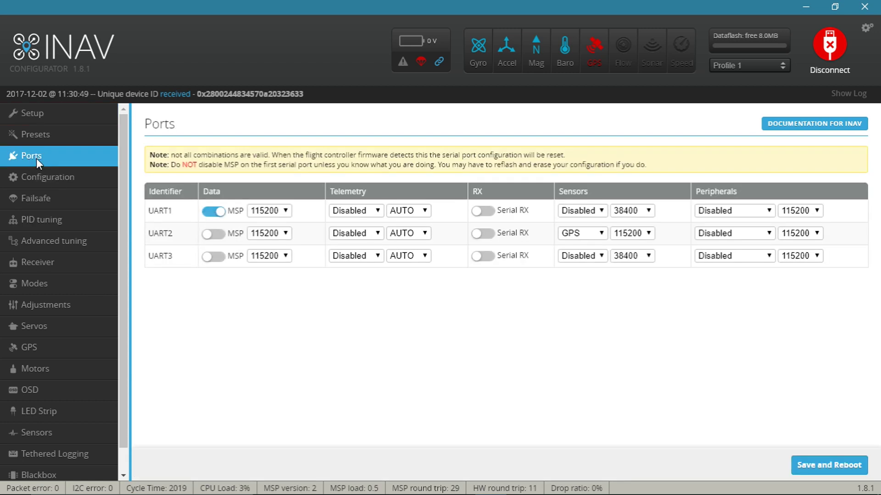
mouse_move(507, 267)
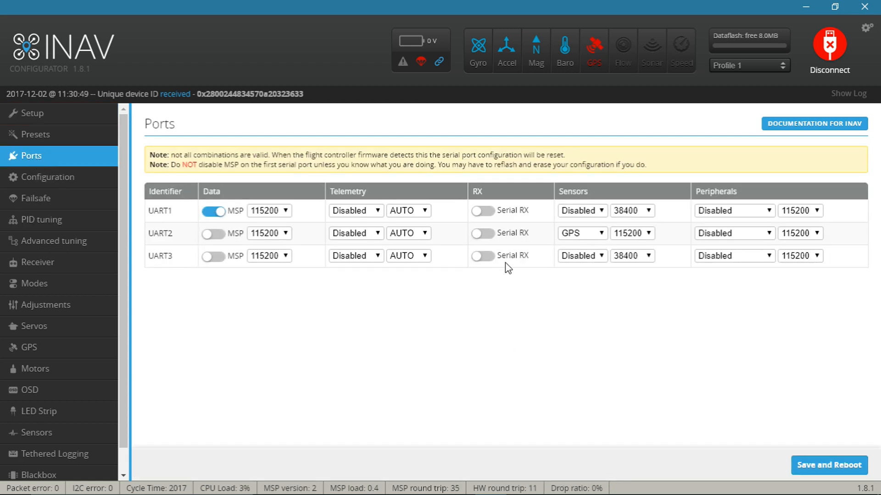
left_click(482, 256)
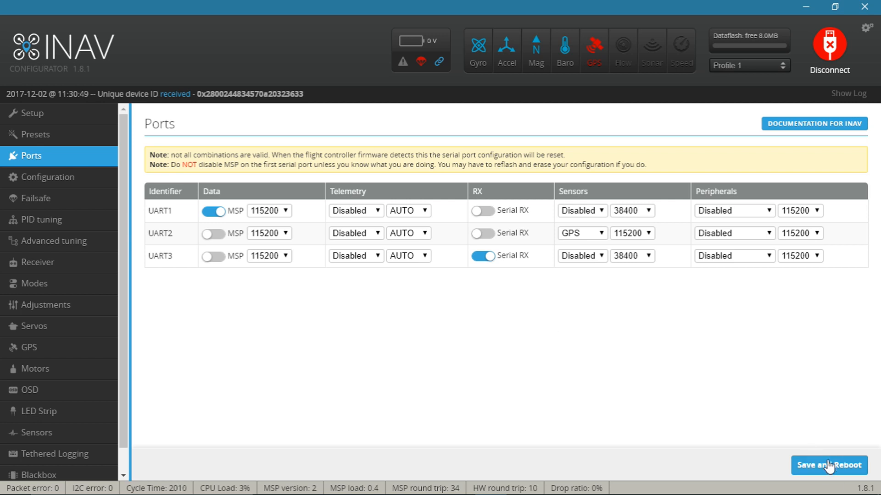
left_click(827, 465)
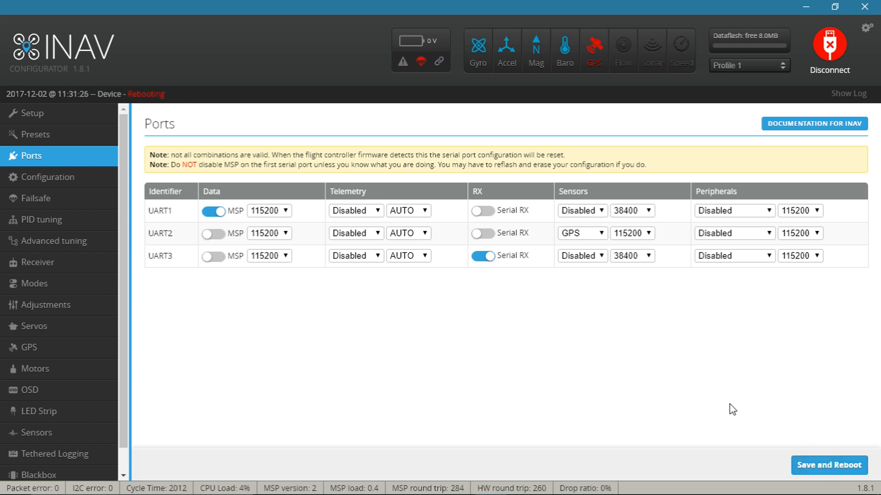
left_click(48, 177)
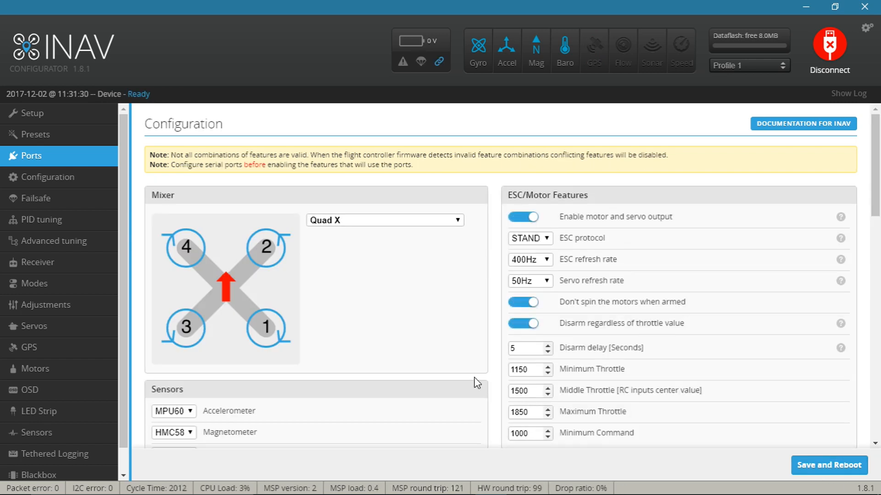
Set Serial-based receiver mode with IBUS provider, save, and view live Receiver channels.
scroll("down", 3)
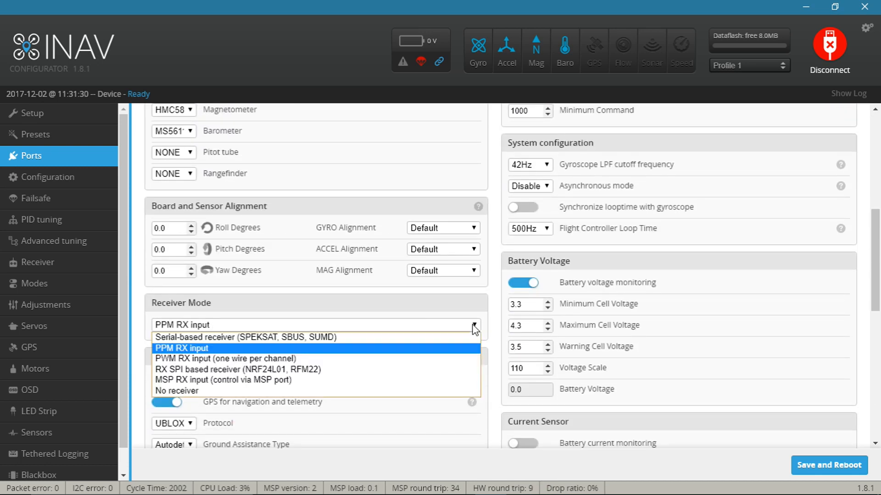
mouse_move(231, 337)
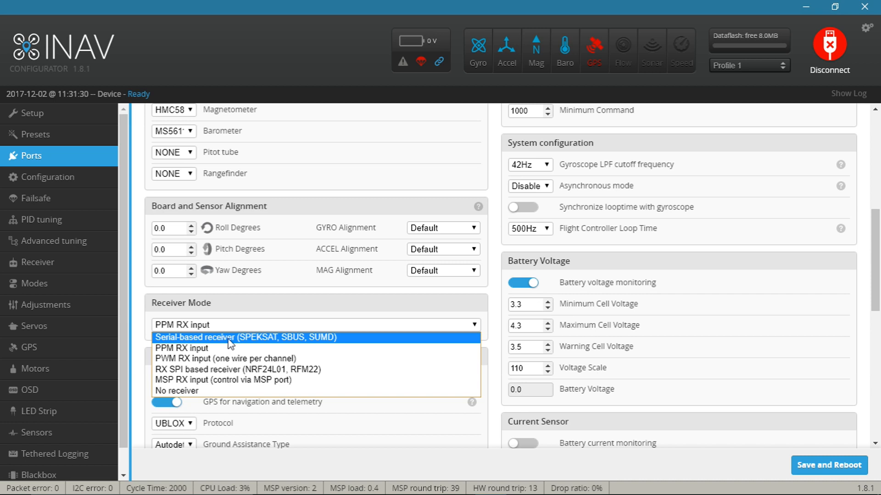
left_click(245, 338)
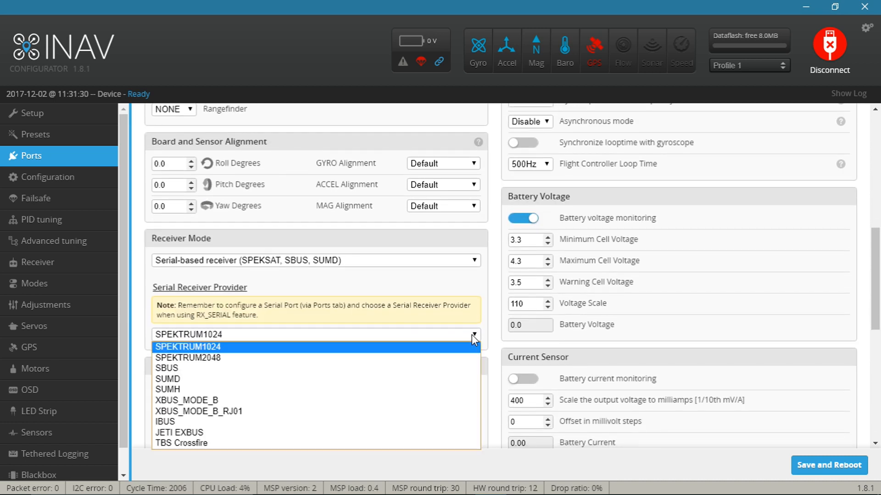
left_click(165, 421)
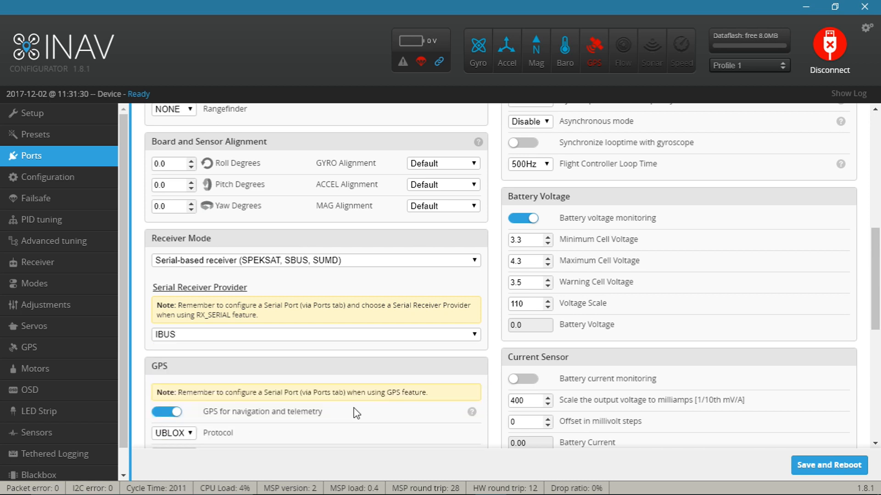
left_click(828, 465)
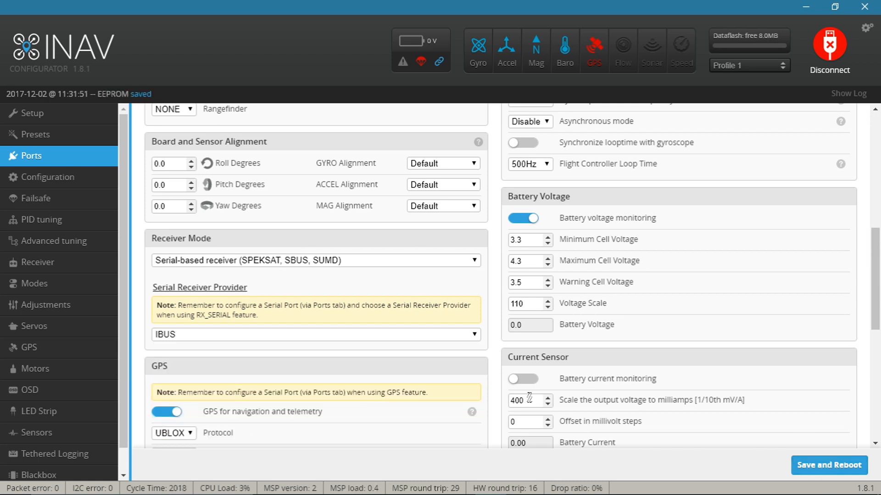
left_click(48, 177)
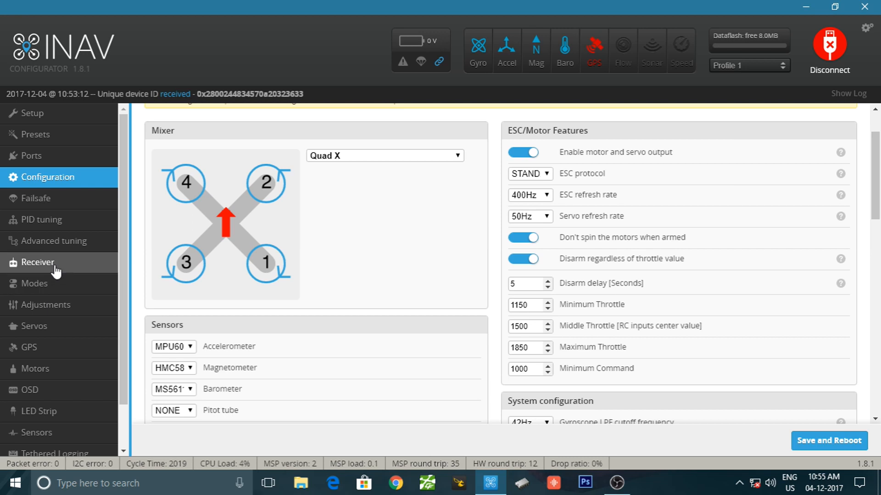
left_click(38, 262)
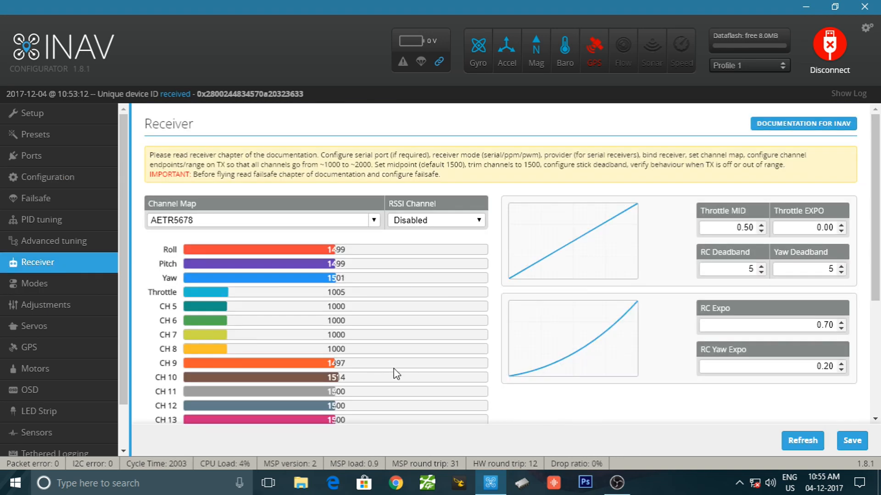